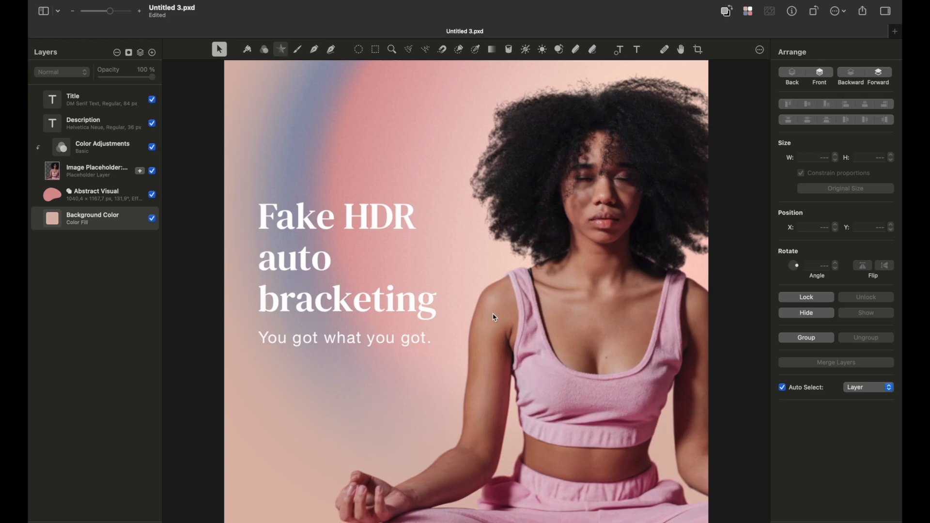
pyautogui.moveTo(560, 295)
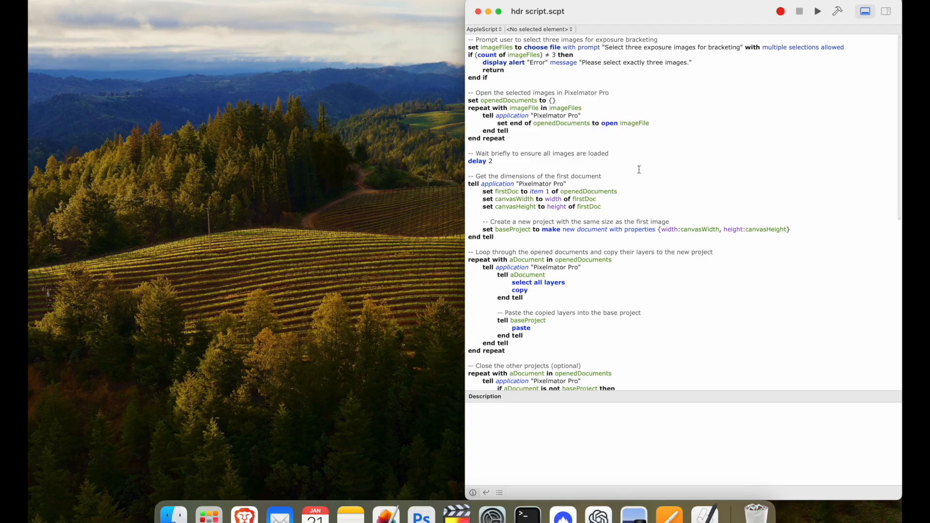
pyautogui.moveTo(795, 69)
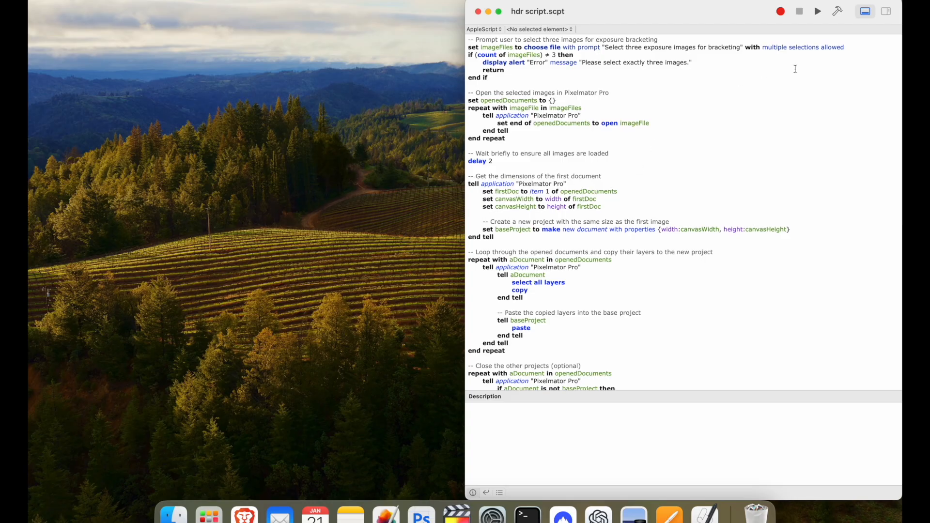
# Step: Run the HDR bracketing script on the three sunset exposures and dismiss both completion alerts
pyautogui.click(818, 12)
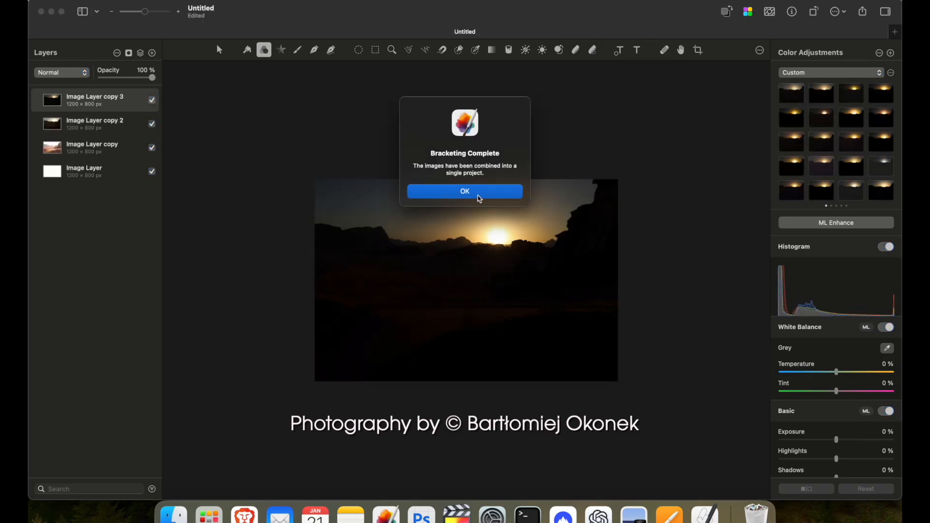
pyautogui.click(465, 191)
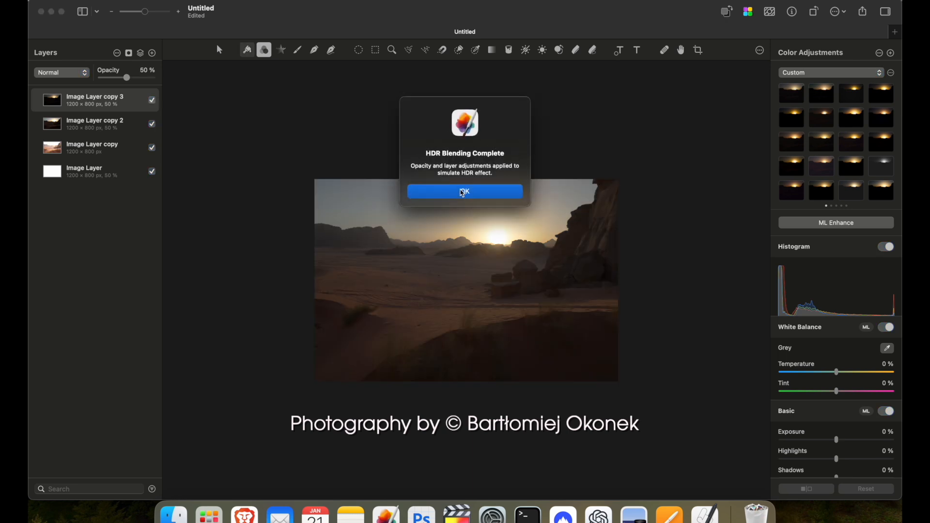
pyautogui.click(465, 191)
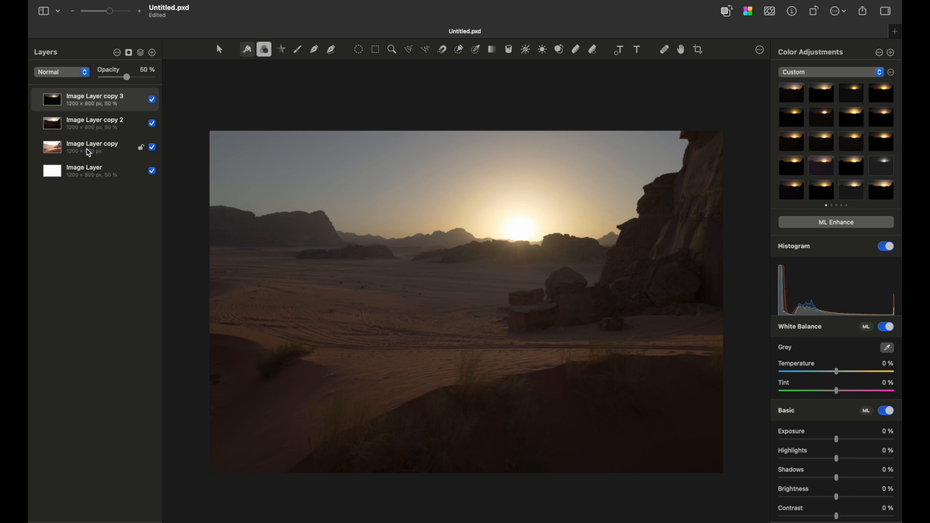
# Step: Select the sunset layers and tone them with exposure -27%, highlights -100%, shadows 45%, brightness -24%
pyautogui.click(97, 124)
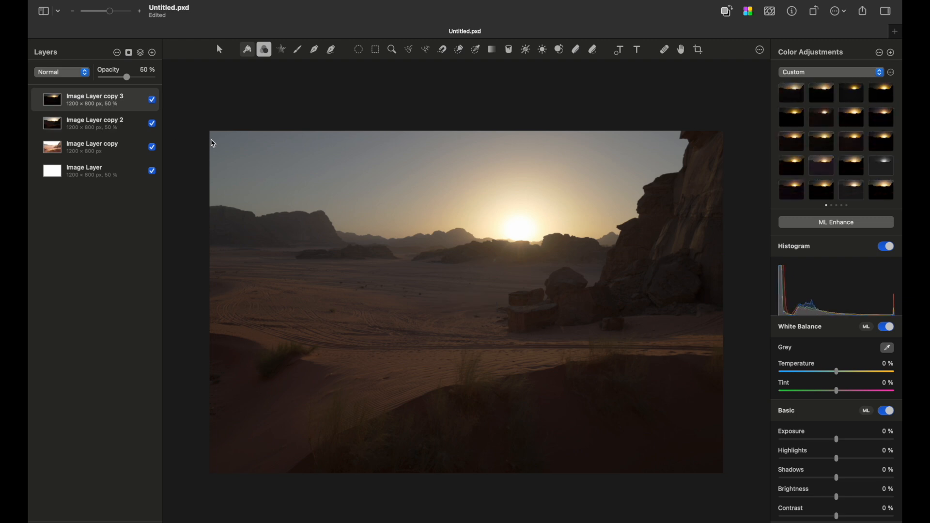
pyautogui.click(92, 147)
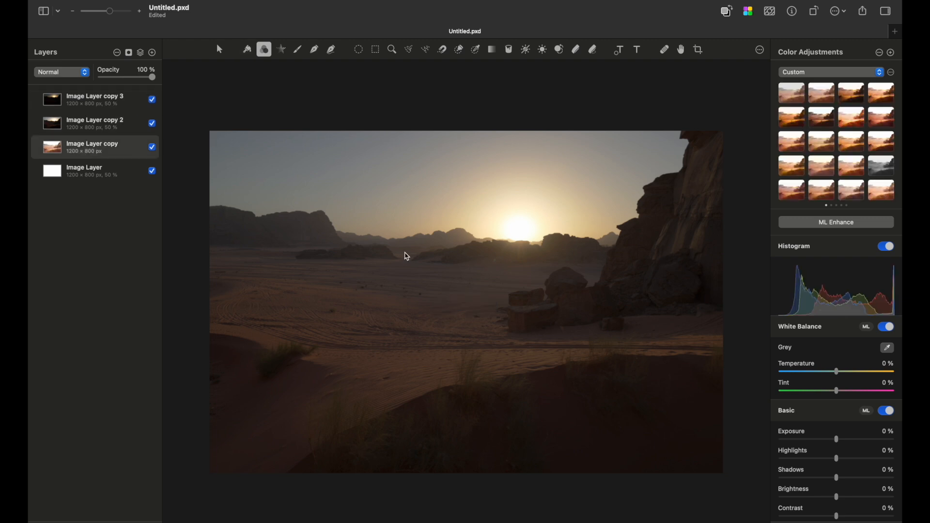
pyautogui.moveTo(275, 190)
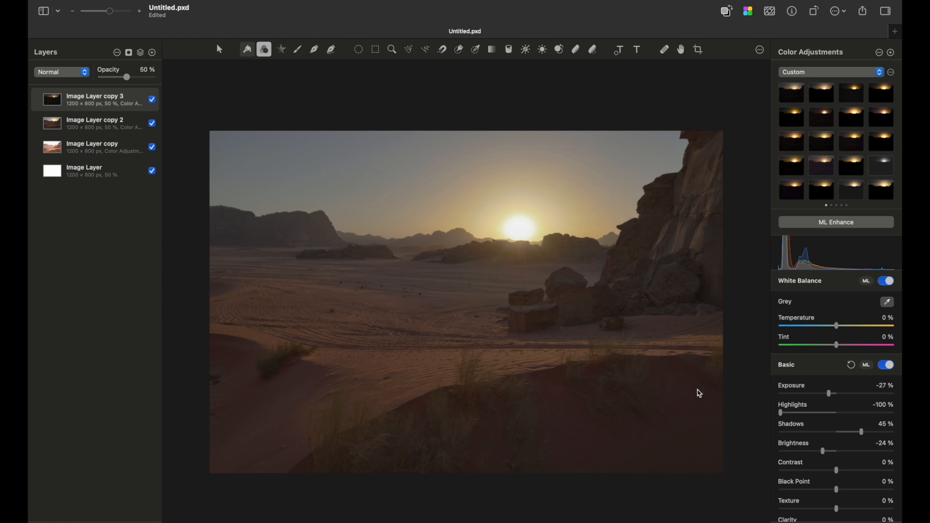
pyautogui.moveTo(874, 471)
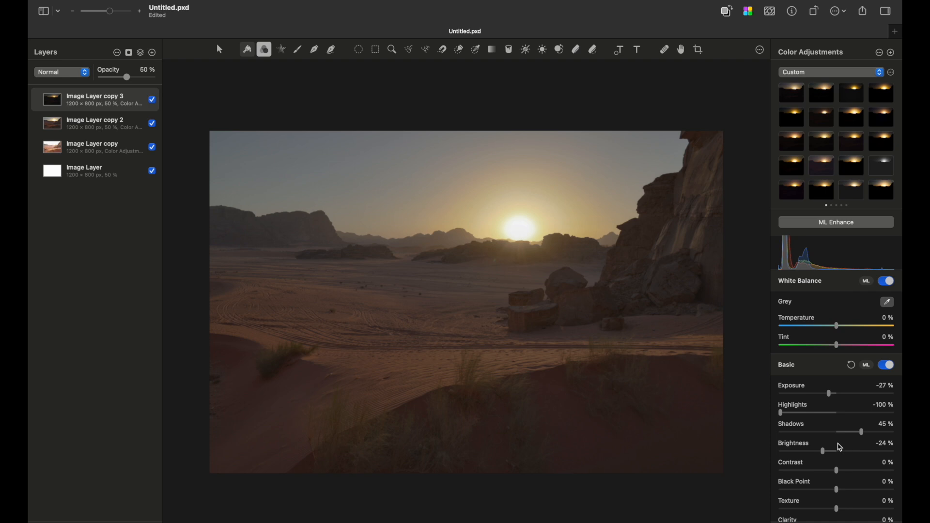
pyautogui.moveTo(798, 415)
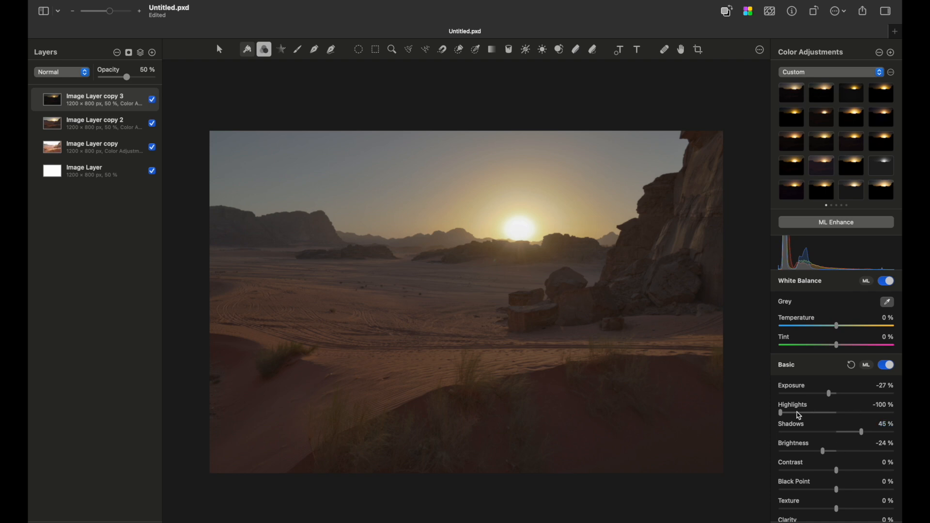
pyautogui.click(92, 147)
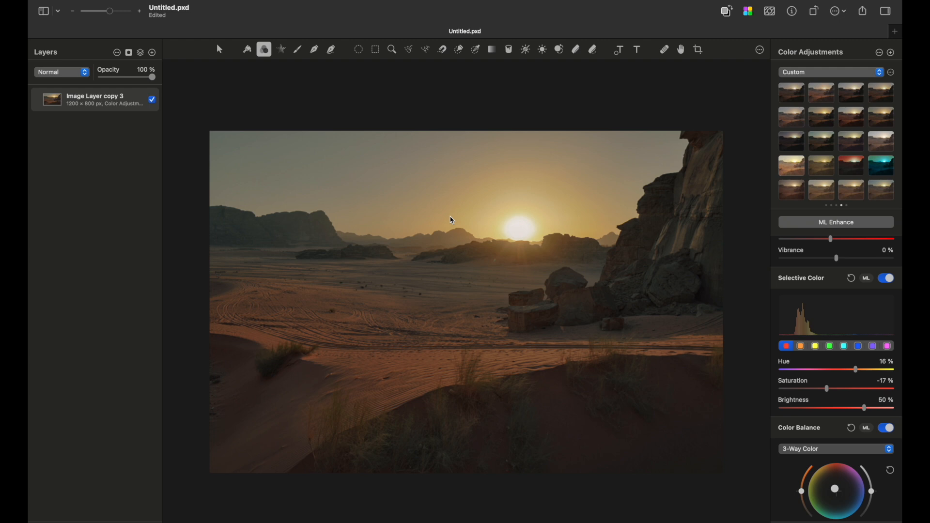
pyautogui.moveTo(585, 273)
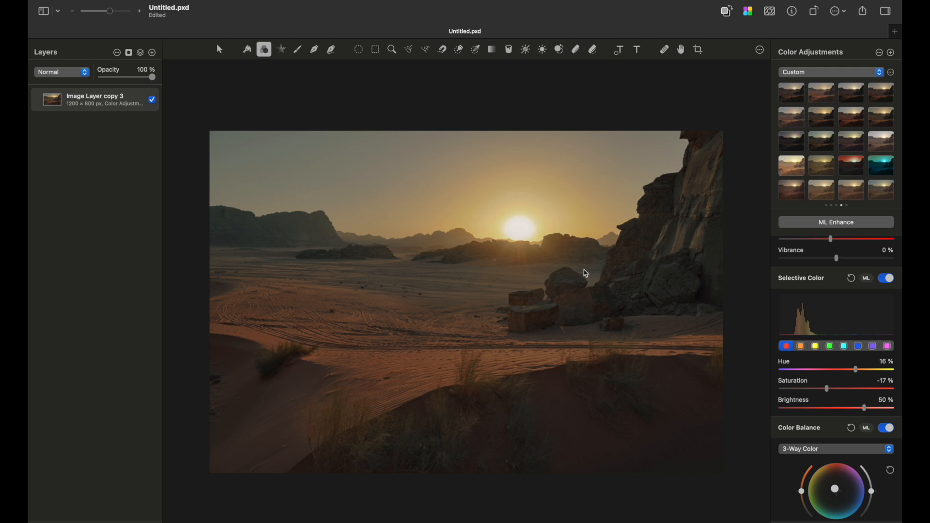
pyautogui.moveTo(570, 196)
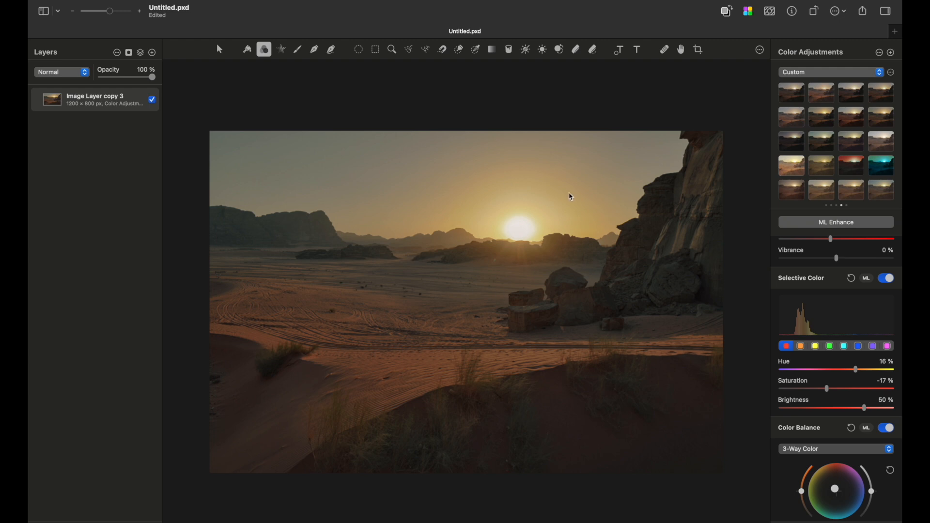
pyautogui.moveTo(460, 264)
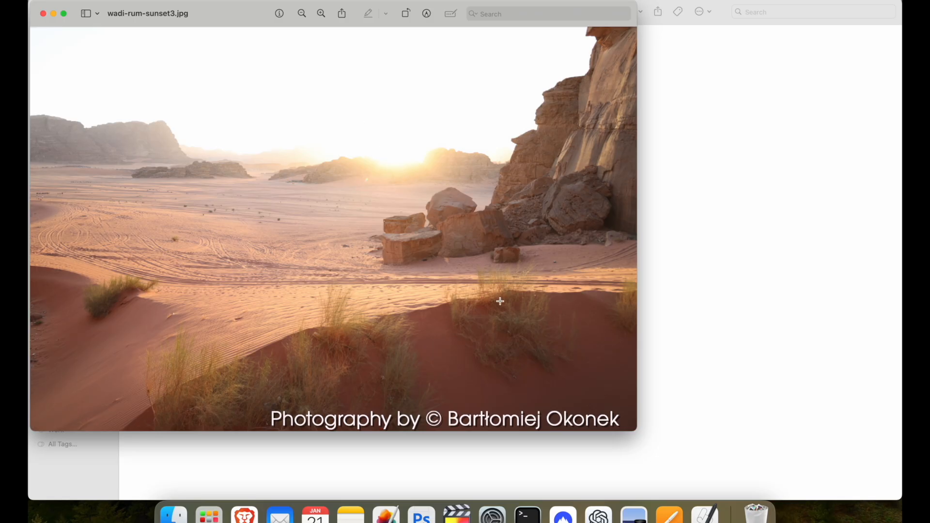
pyautogui.moveTo(420, 253)
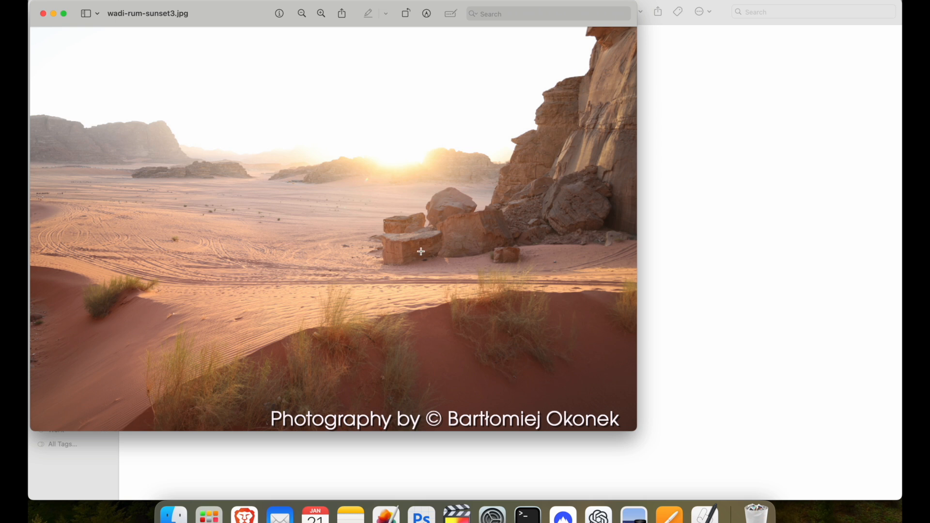
pyautogui.moveTo(211, 366)
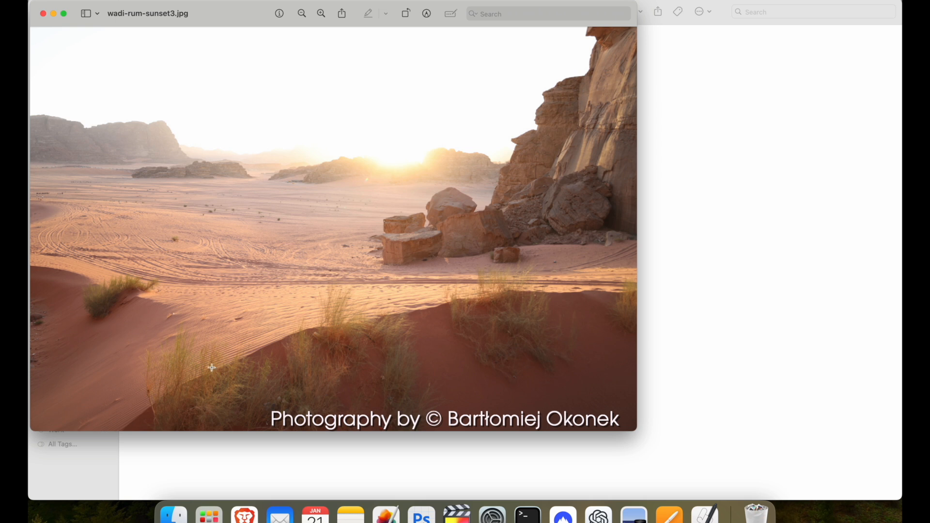
pyautogui.moveTo(535, 138)
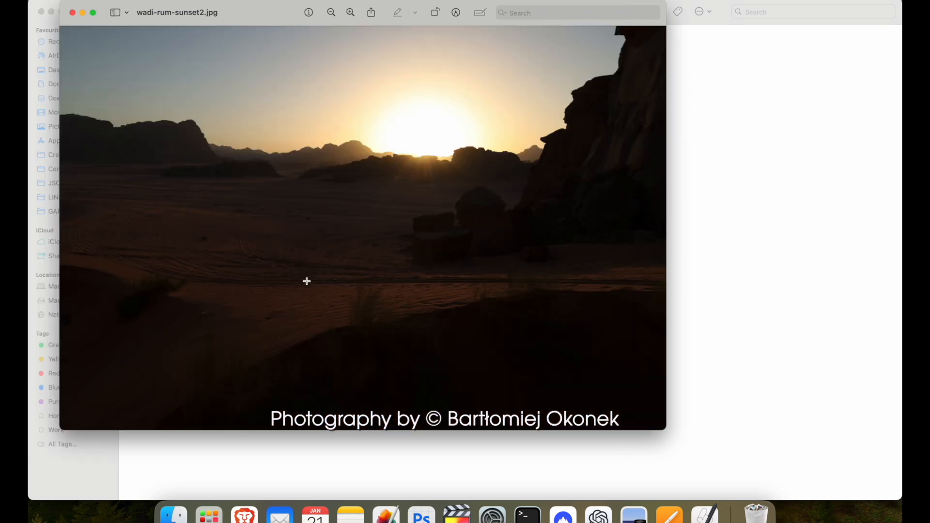
pyautogui.moveTo(577, 310)
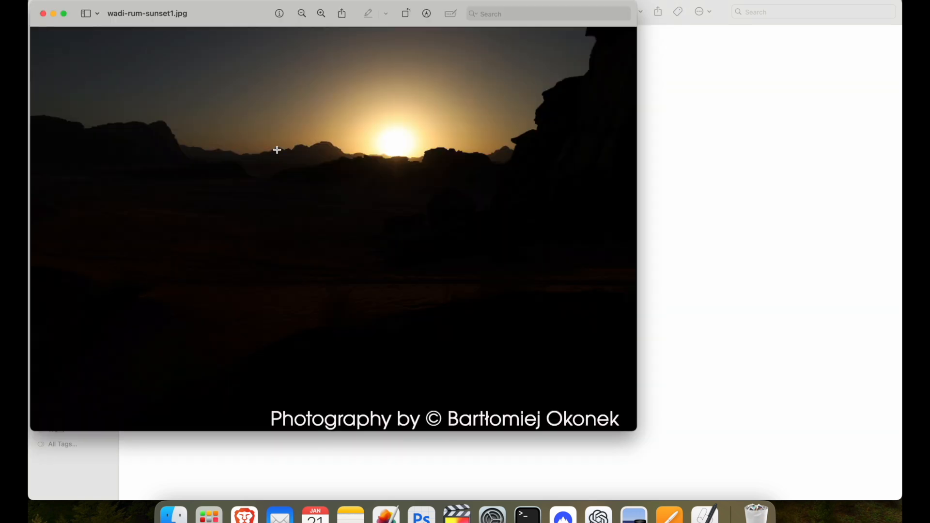
pyautogui.moveTo(331, 41)
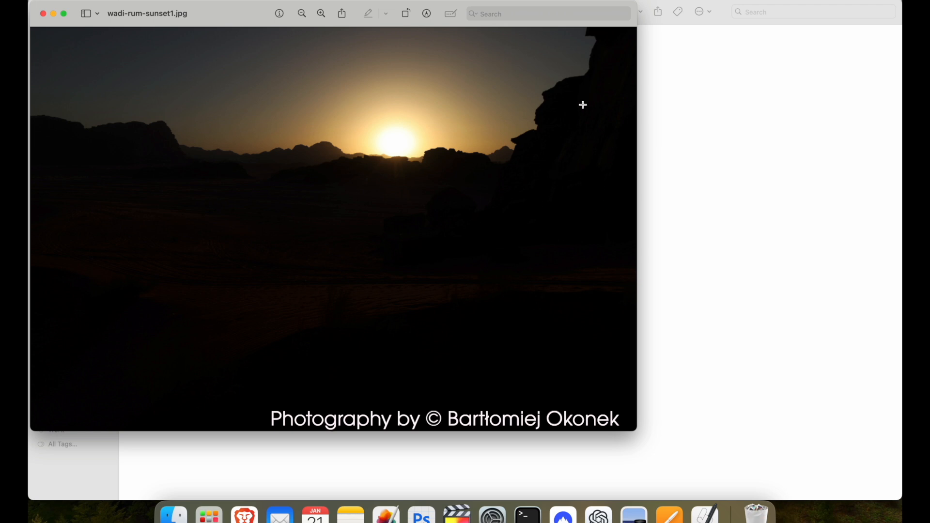
pyautogui.moveTo(581, 145)
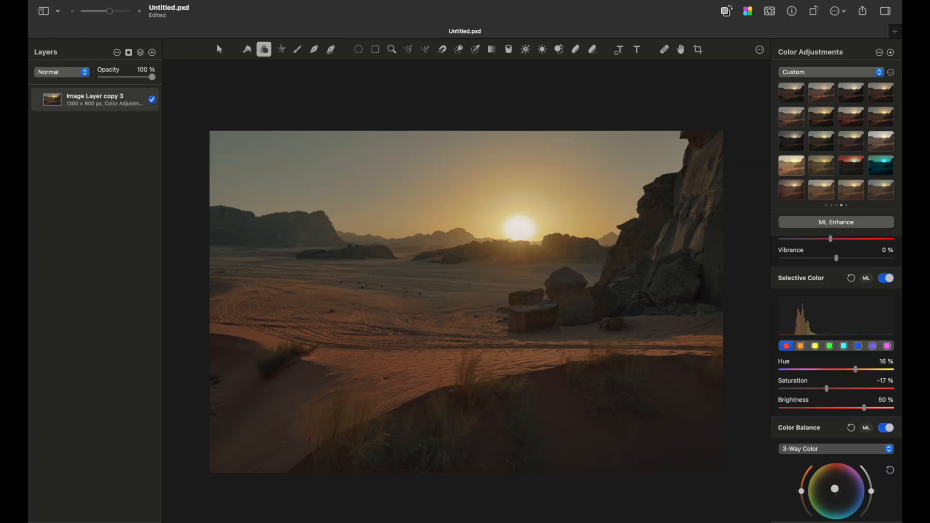
pyautogui.moveTo(280, 306)
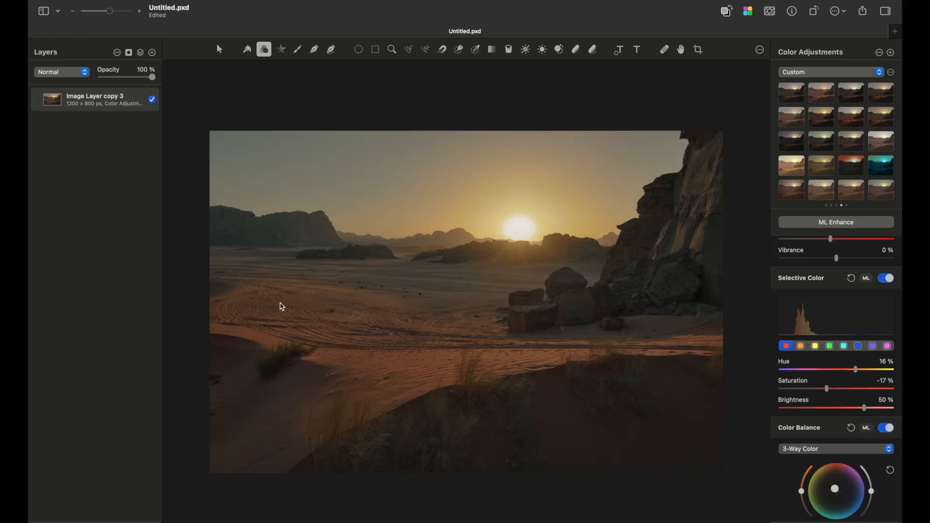
pyautogui.moveTo(423, 244)
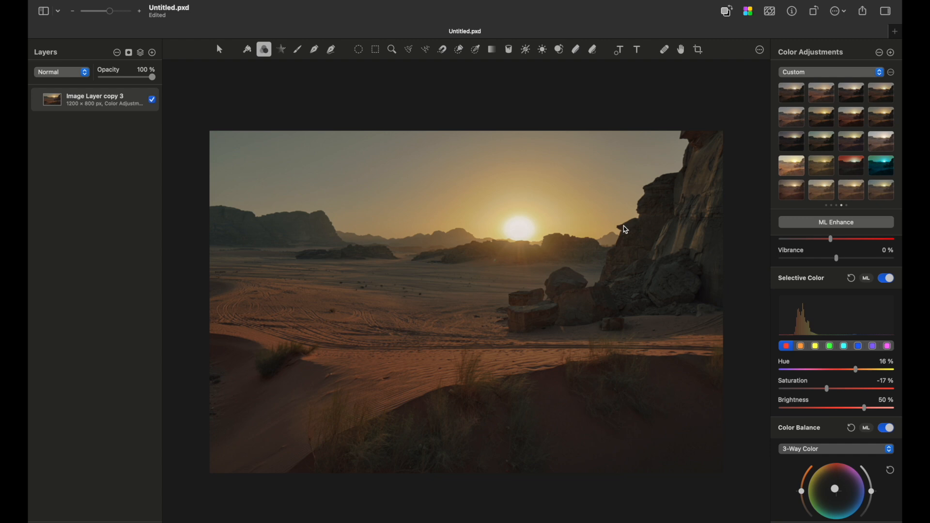
pyautogui.moveTo(551, 185)
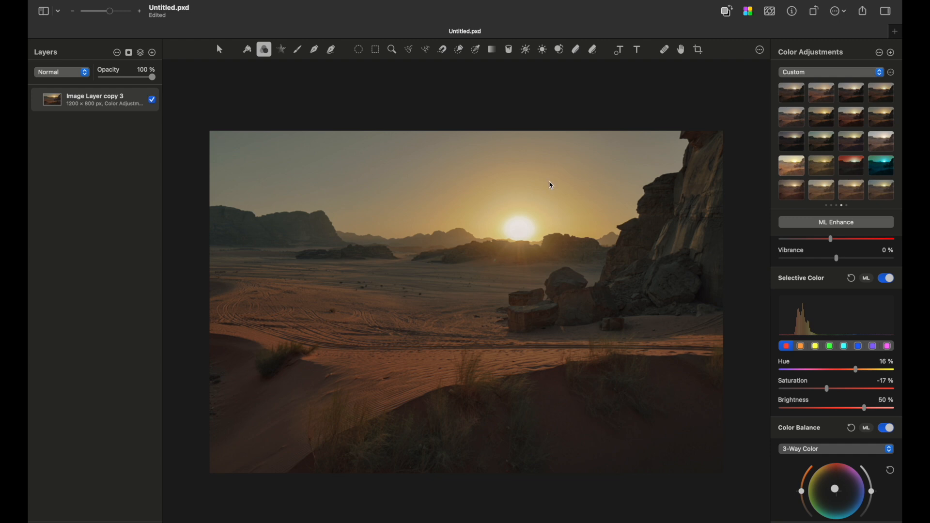
pyautogui.moveTo(469, 214)
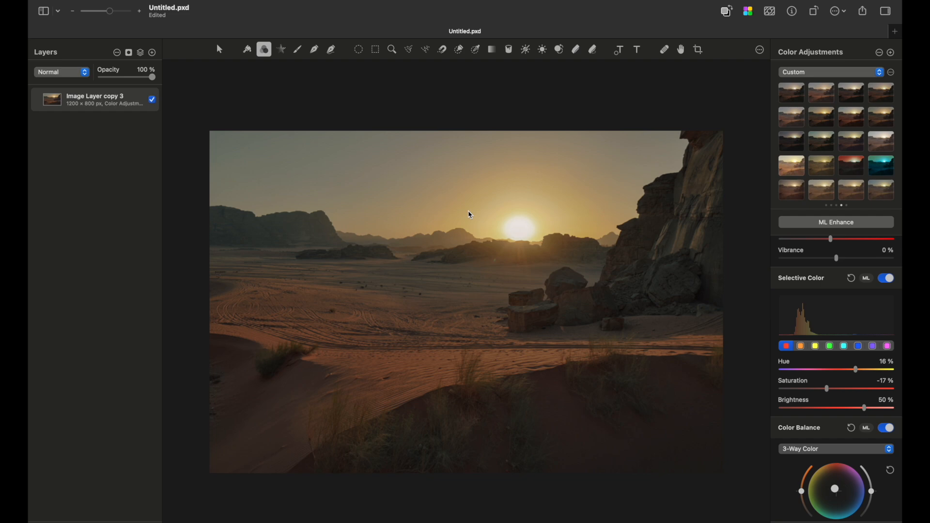
# Step: Choose Waterfall_over, Waterfall_under and Waterfall for bracketing and acknowledge both completion alerts
pyautogui.click(692, 400)
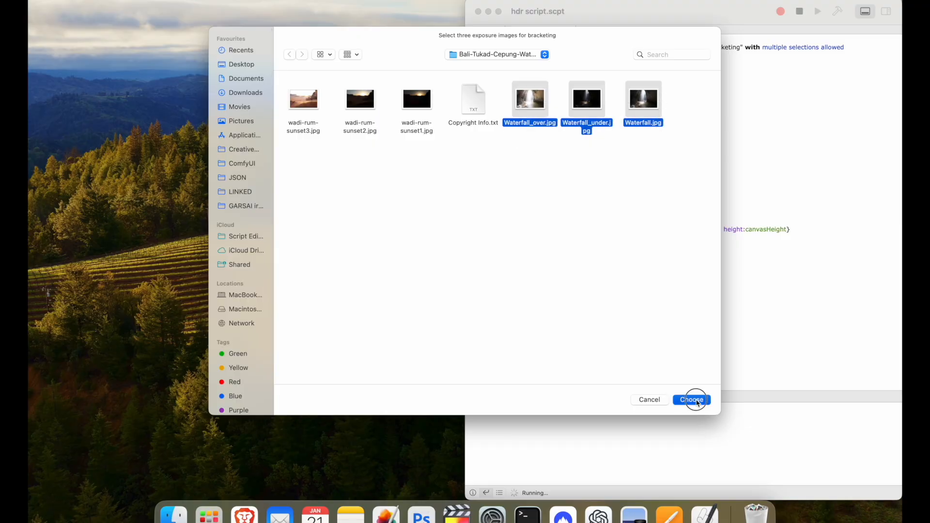
pyautogui.click(692, 399)
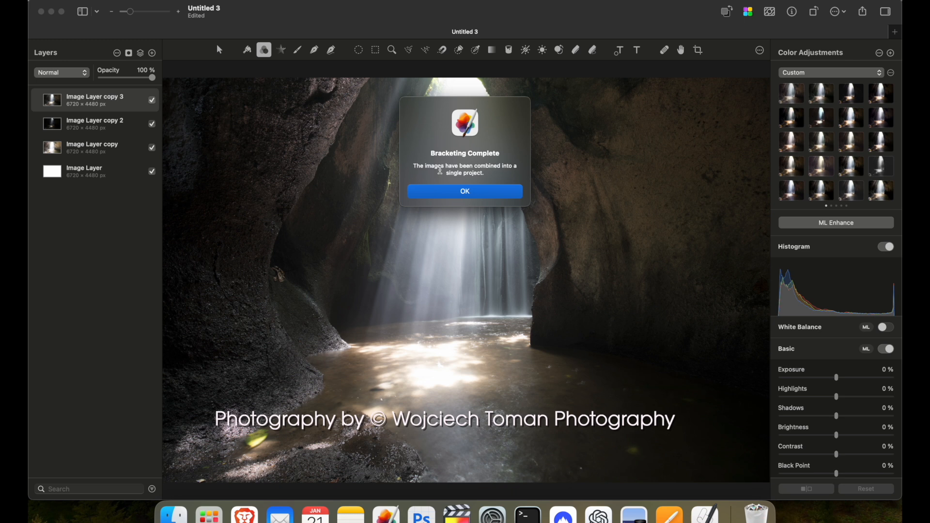
pyautogui.click(466, 191)
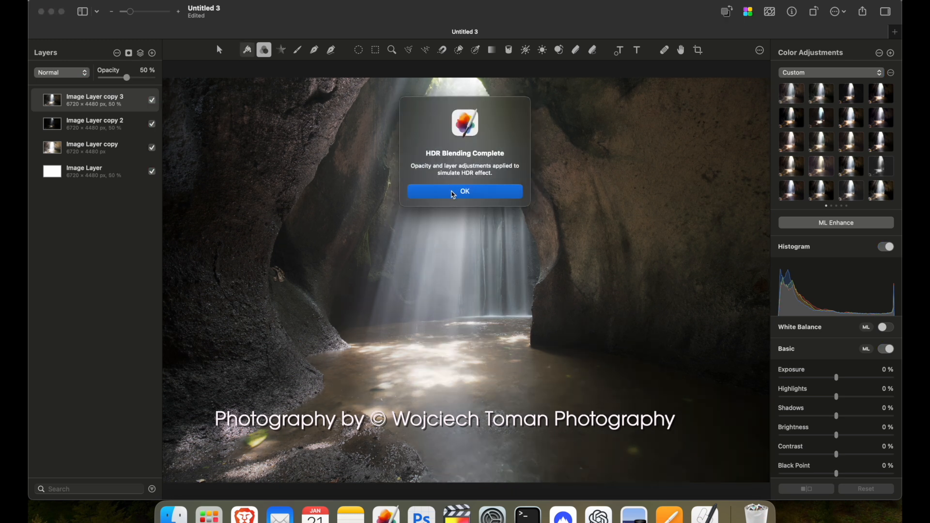
pyautogui.click(465, 191)
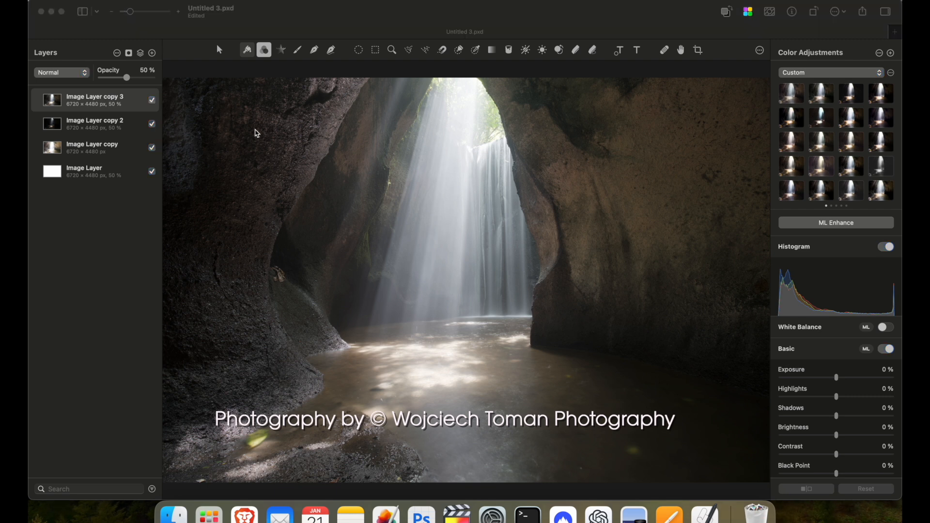
pyautogui.moveTo(394, 221)
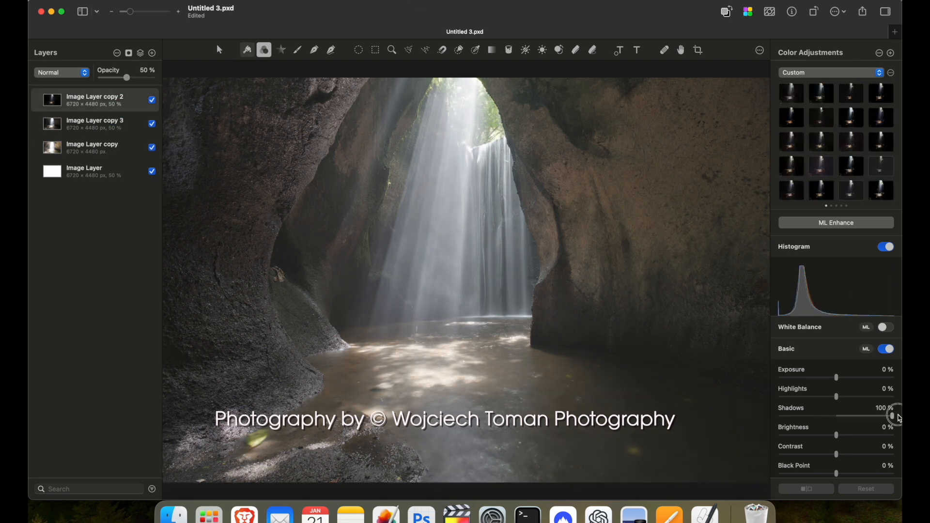
# Step: Lift shadows to 55% on Image Layer copy 2, then select Image Layer copy 3 for highlight reduction
pyautogui.moveTo(878, 408); pyautogui.dragTo(852, 408)
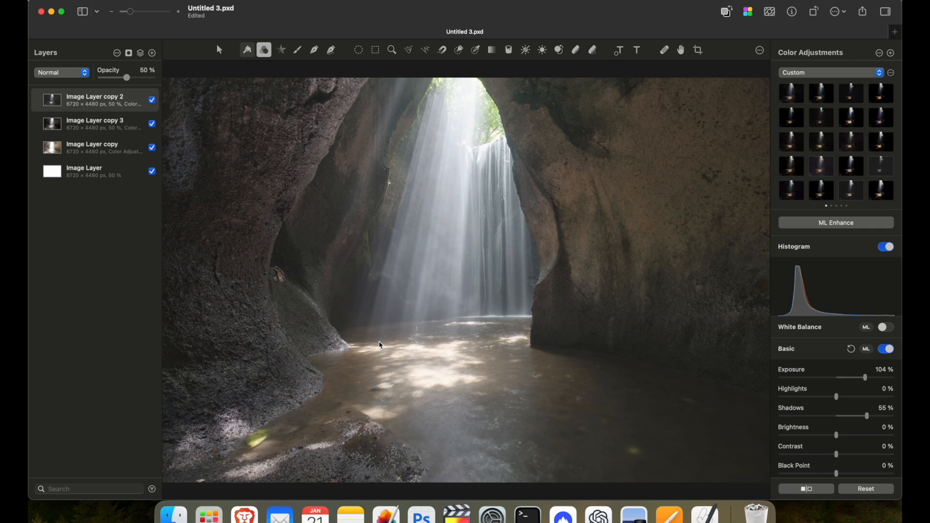
pyautogui.moveTo(390, 200)
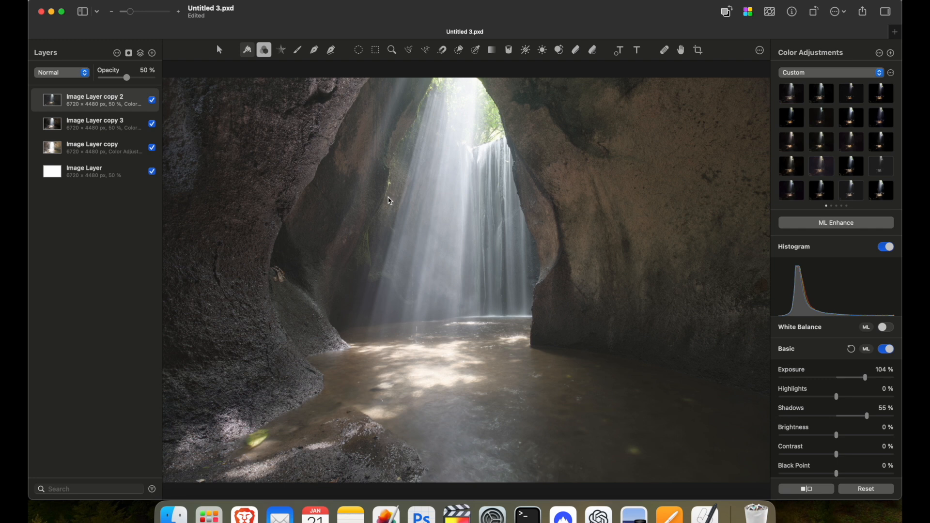
pyautogui.moveTo(620, 265)
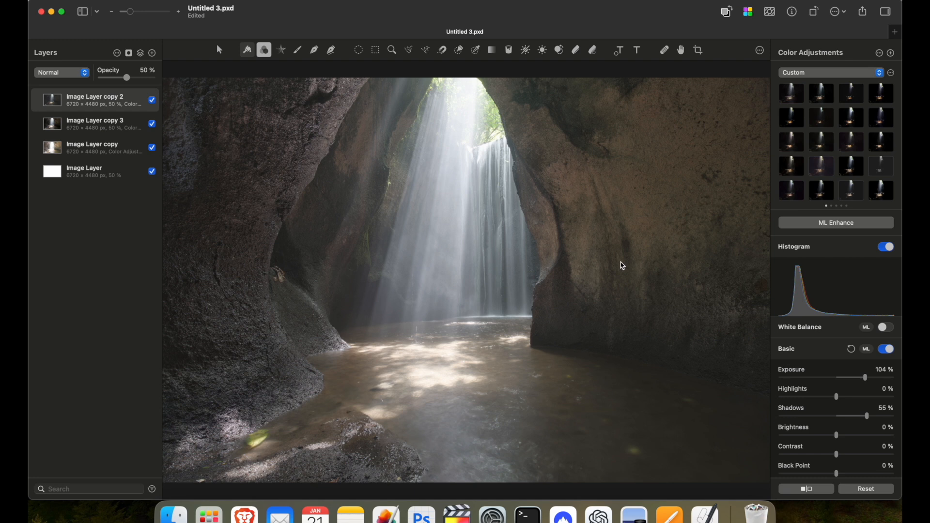
pyautogui.moveTo(620, 281)
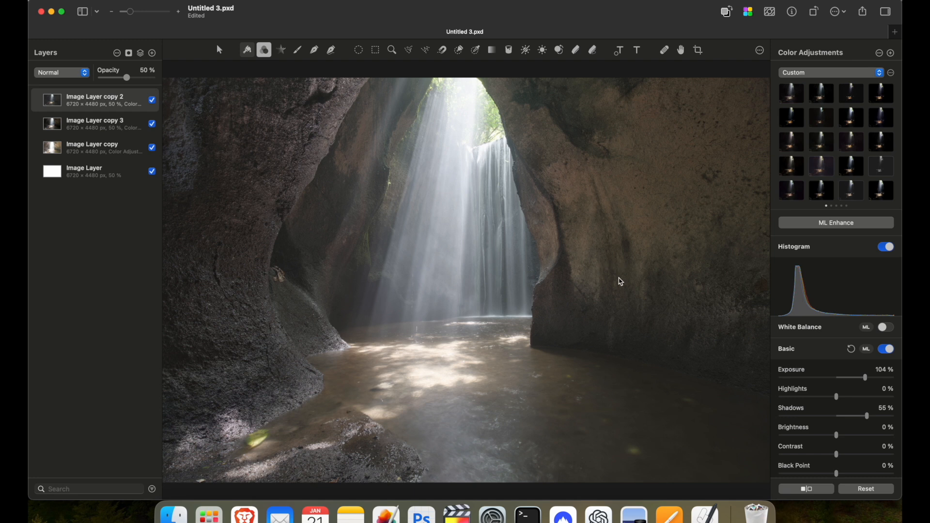
pyautogui.click(99, 124)
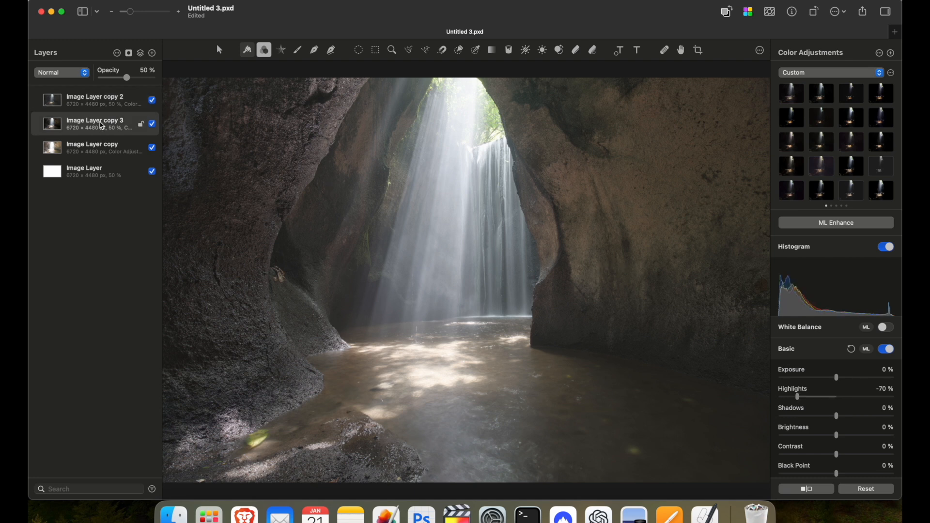
pyautogui.click(95, 99)
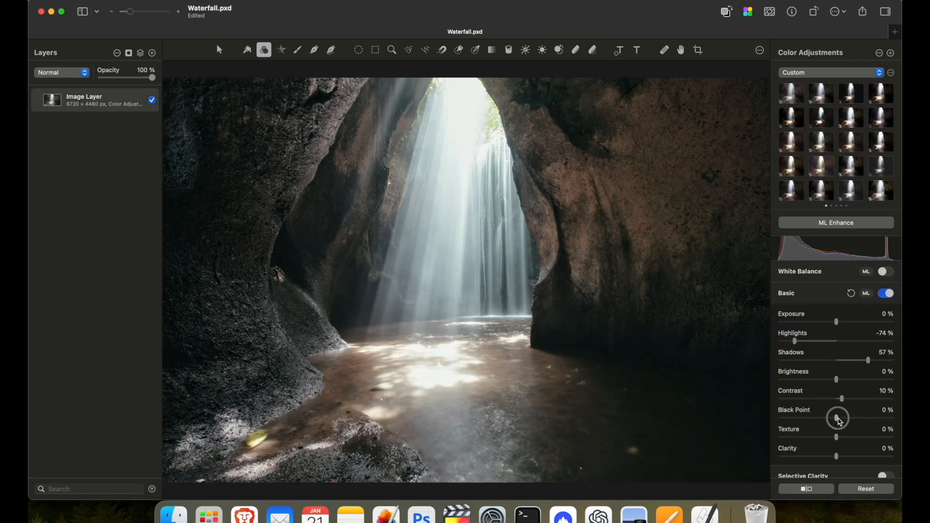
# Step: Set Black Point to -23% and pull Highlights down to about -90% on the merged waterfall layer
pyautogui.moveTo(836, 417); pyautogui.dragTo(824, 417)
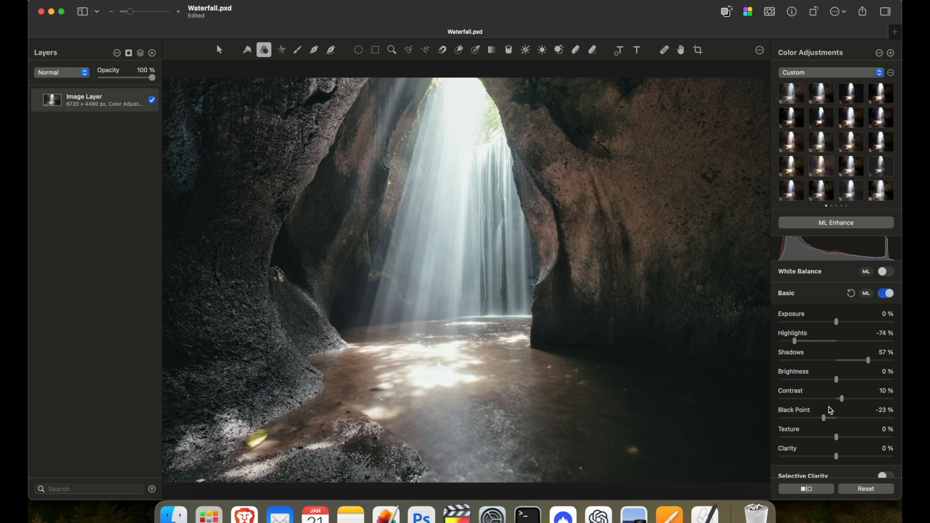
pyautogui.moveTo(819, 340); pyautogui.dragTo(786, 342)
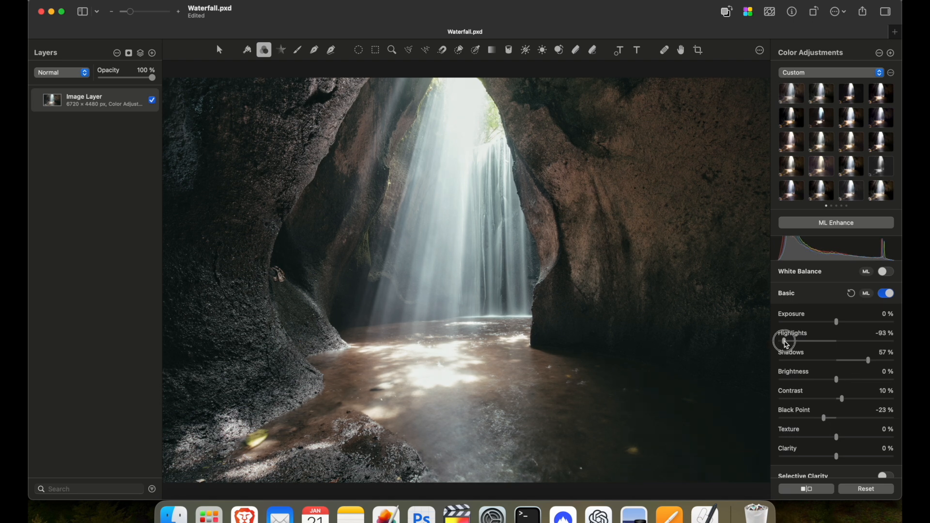
pyautogui.moveTo(788, 341); pyautogui.dragTo(794, 341)
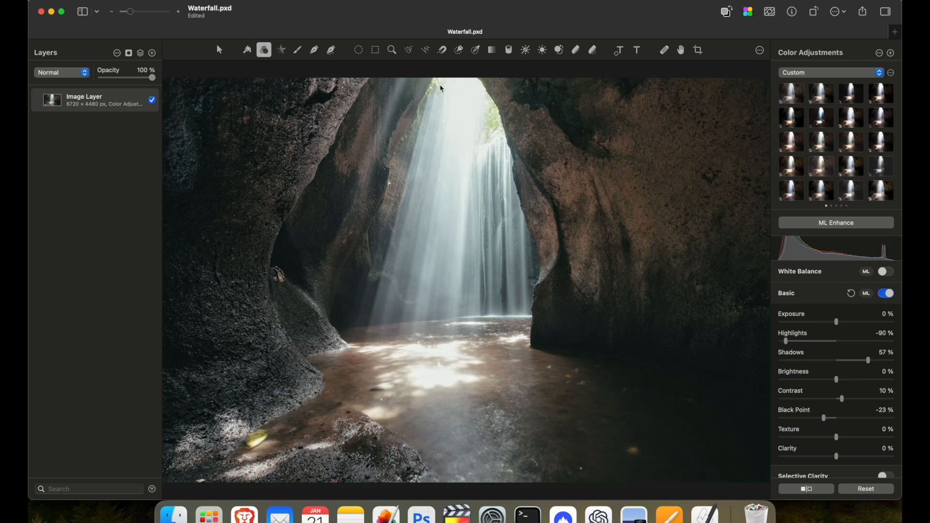
pyautogui.moveTo(441, 167)
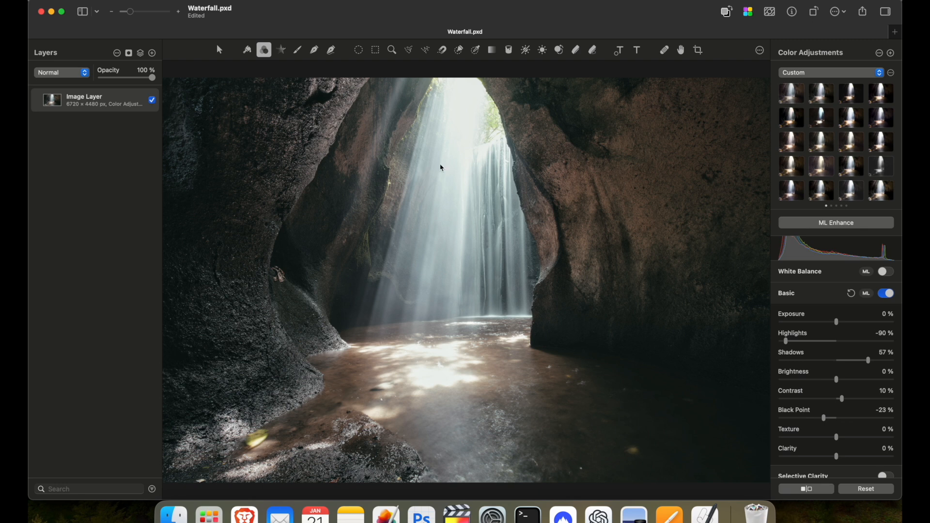
pyautogui.moveTo(475, 192)
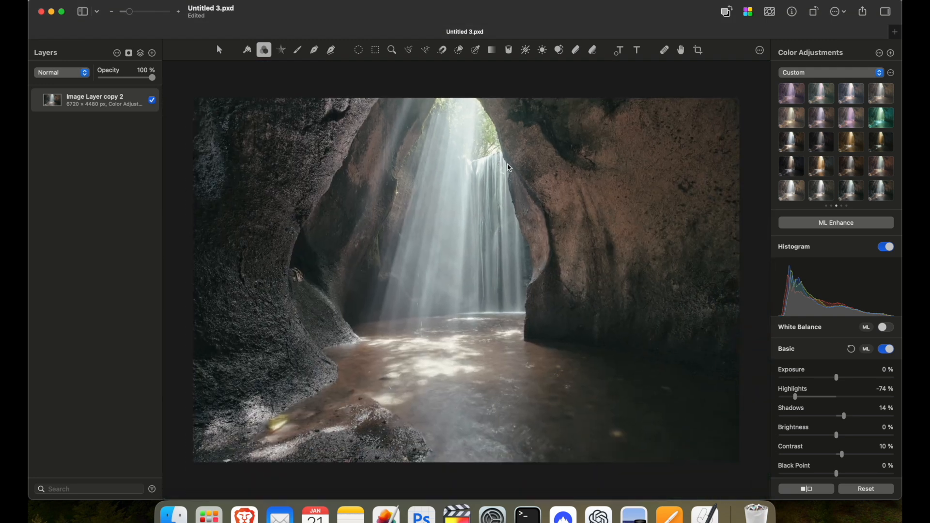
pyautogui.moveTo(556, 275)
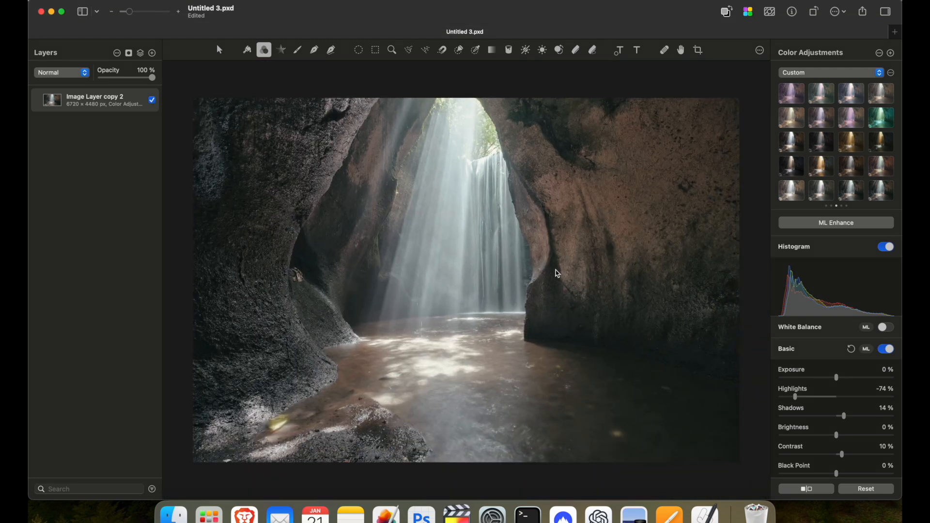